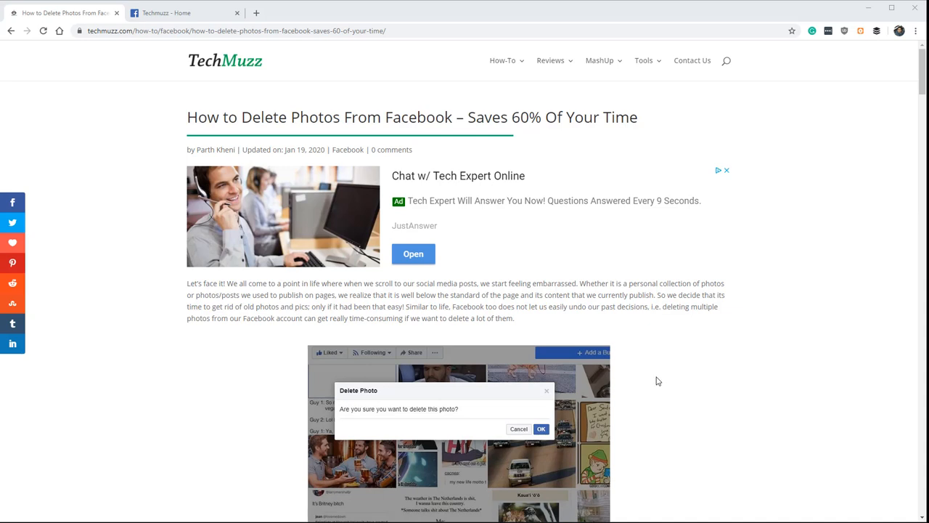
mouse_move(599, 377)
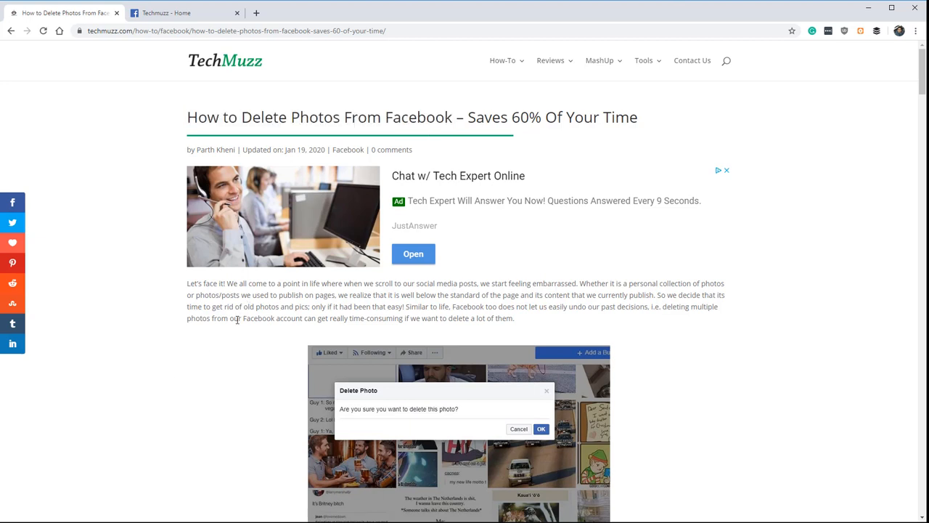
mouse_move(409, 30)
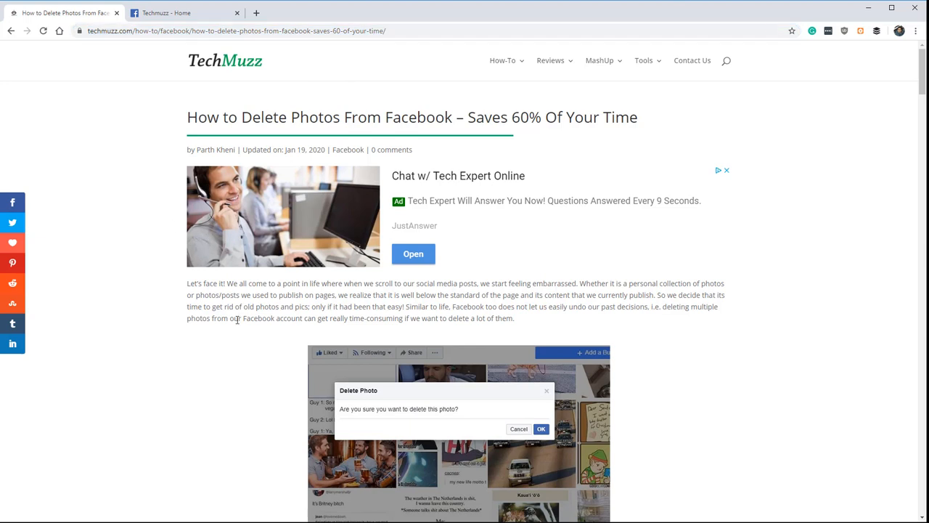
- Skim the guide's Page and profile photo-deletion methods, highlighting the Facebook Page heading
scroll("down", 3)
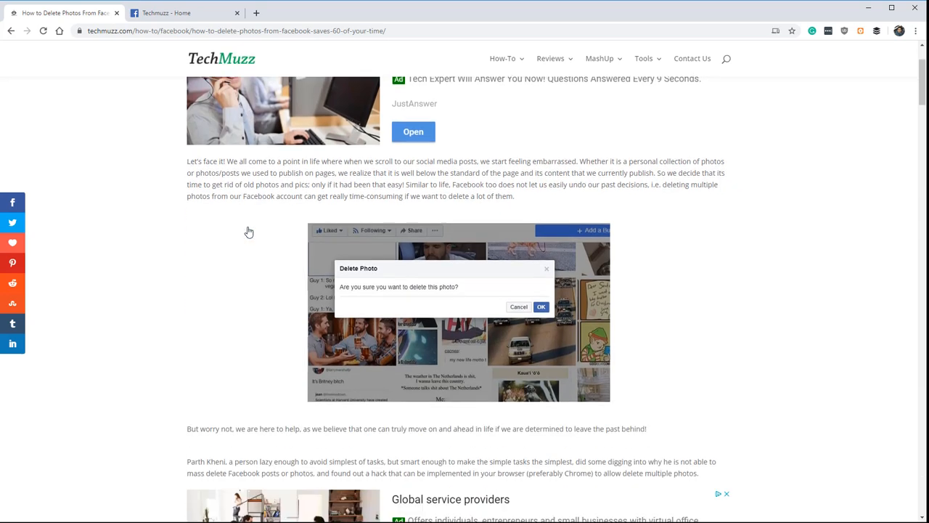
scroll("down", 3)
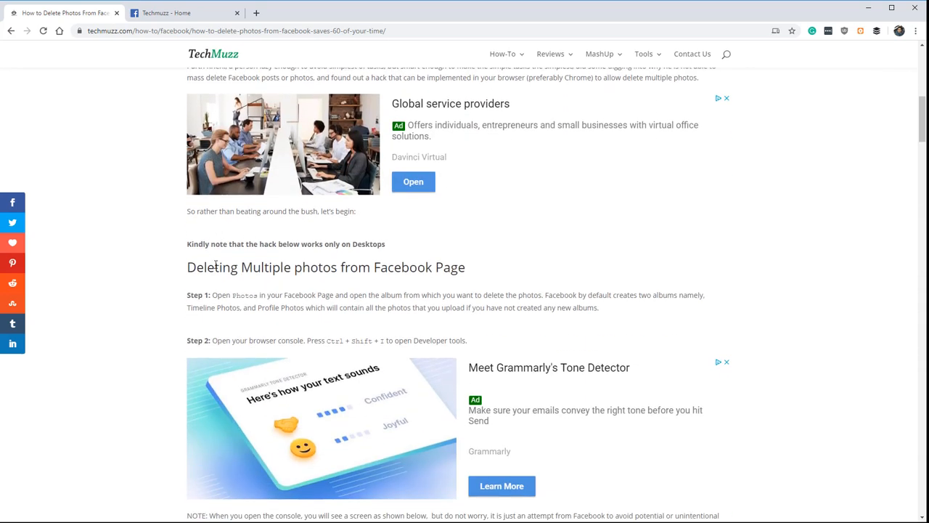
triple_click(325, 267)
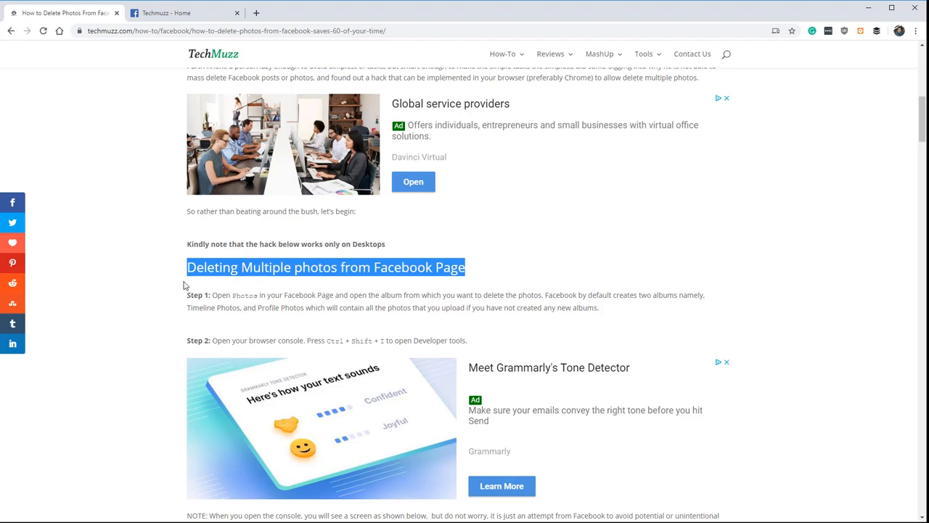
scroll("down", 3)
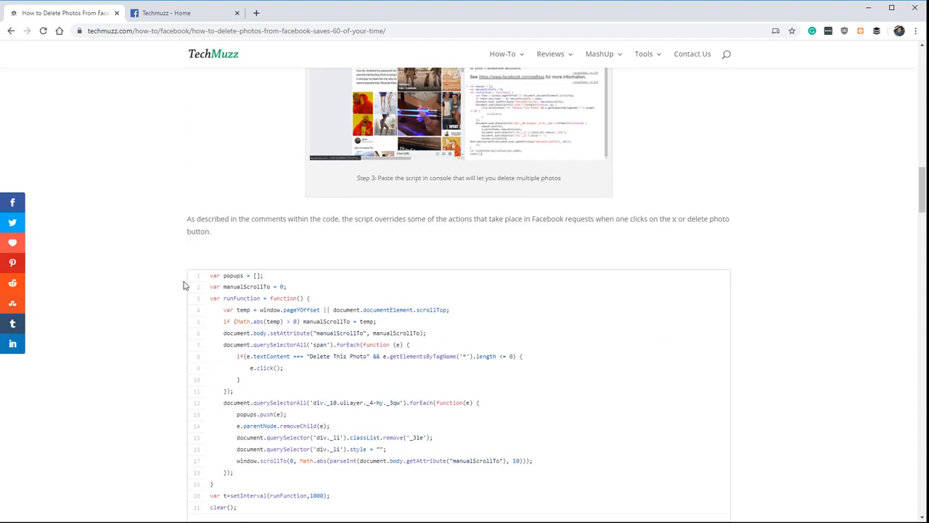
scroll("down", 3)
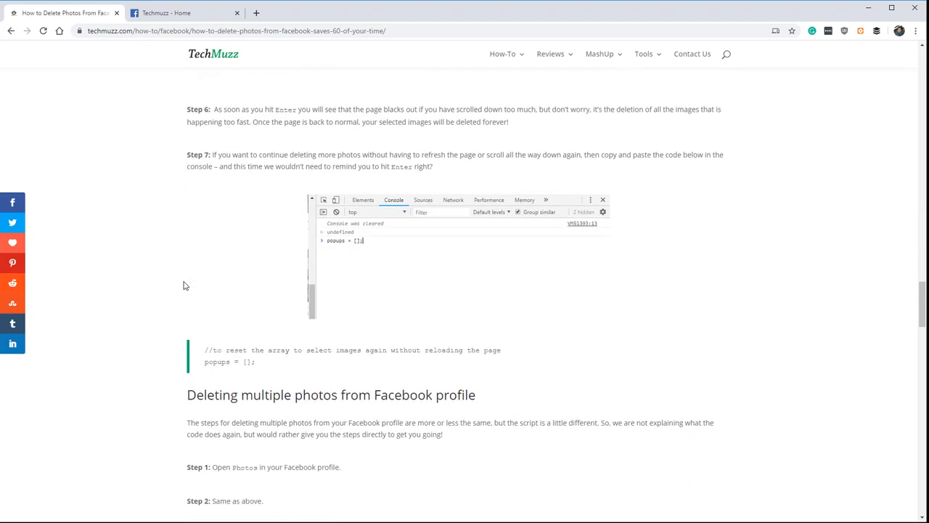
scroll("down", 3)
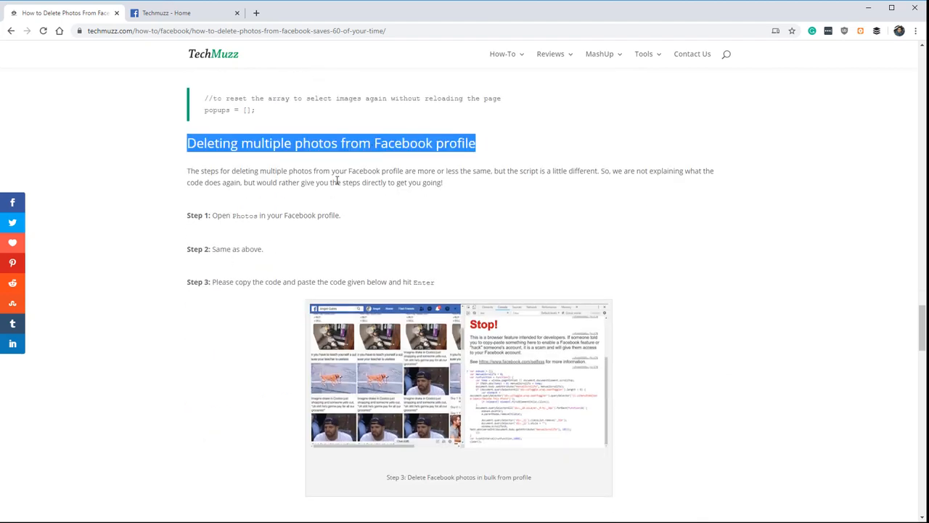
scroll("down", 3)
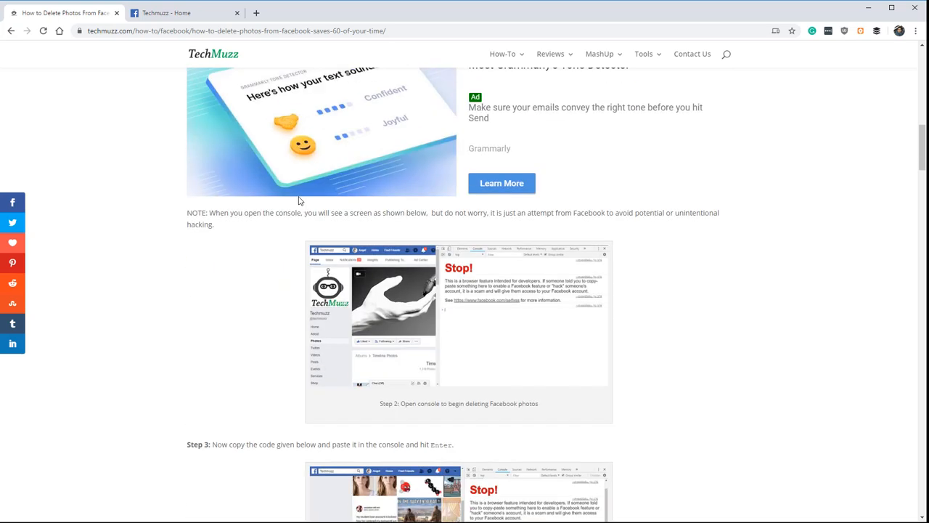
- Return to the 'Deleting Multiple photos from Facebook Page' heading and reread its first steps
scroll("up", 3)
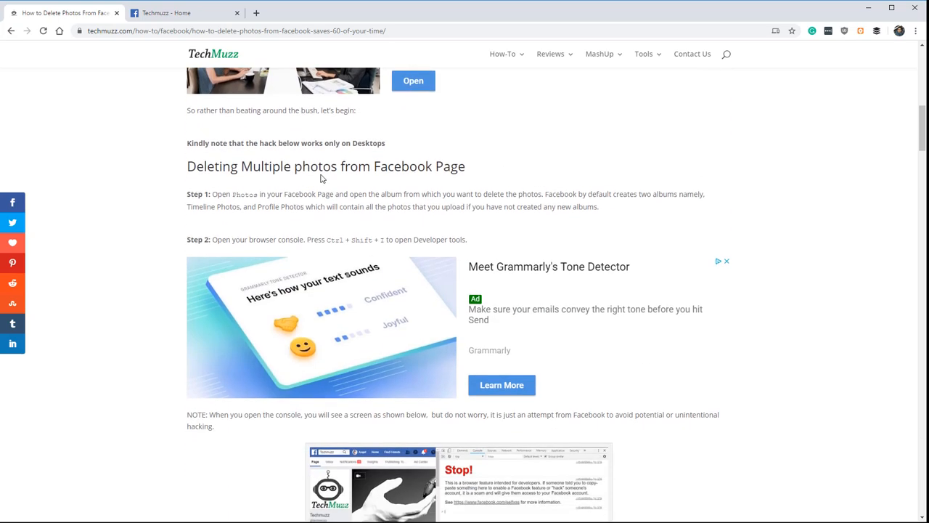
triple_click(325, 165)
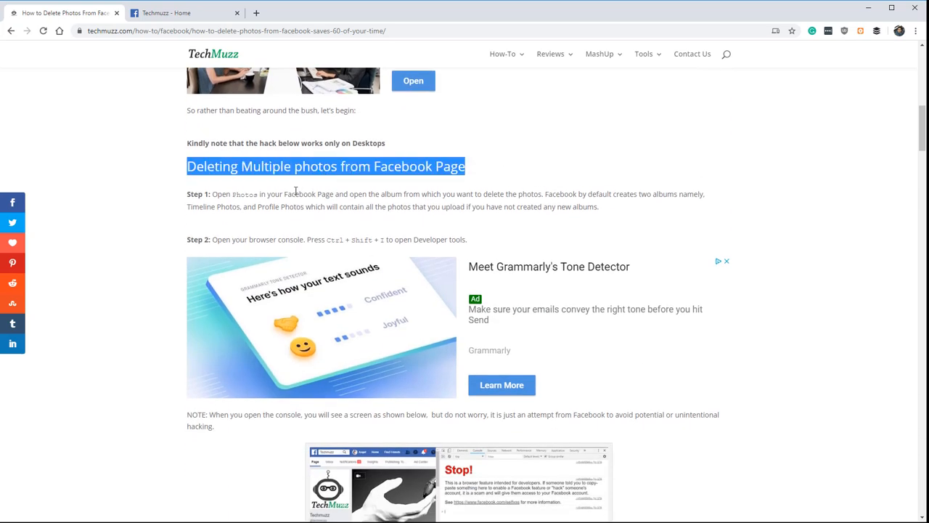
left_click(296, 191)
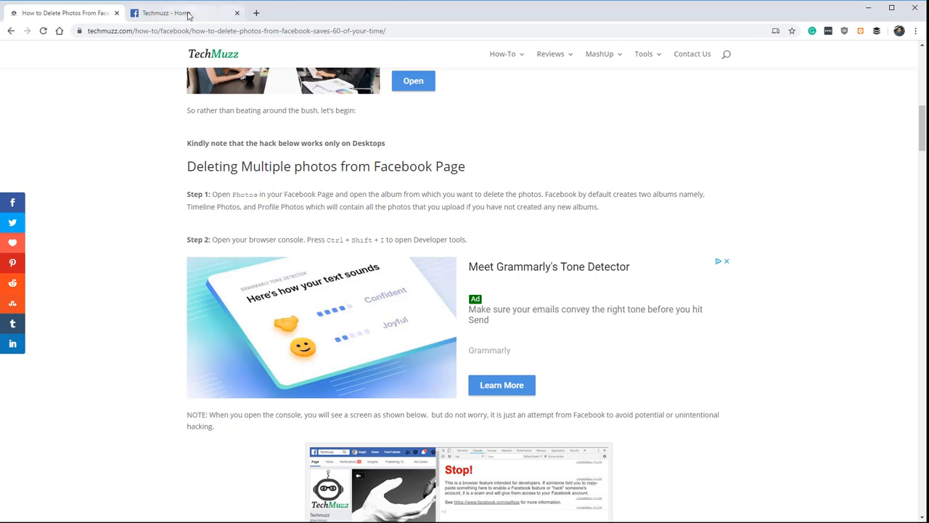
- Switch to the Techmuzz Facebook page, go to its Photos and open the Memes album
left_click(181, 11)
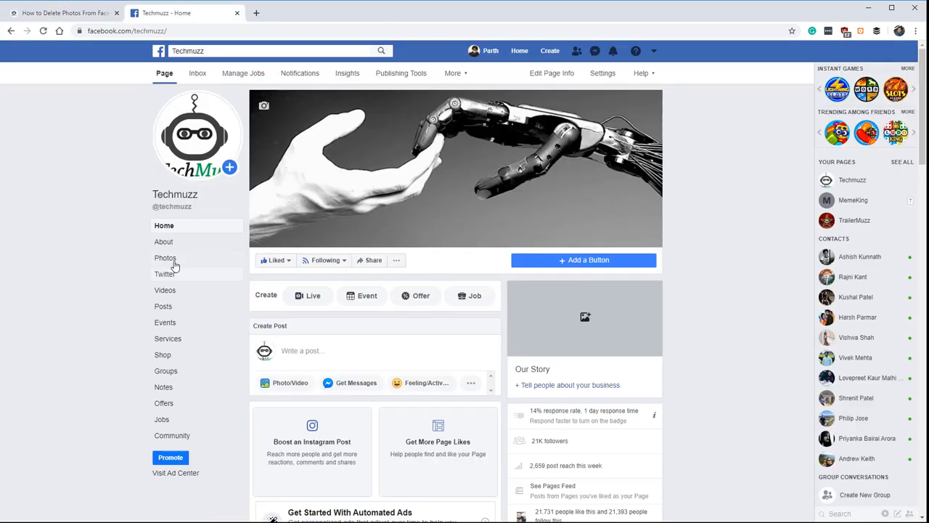
left_click(165, 258)
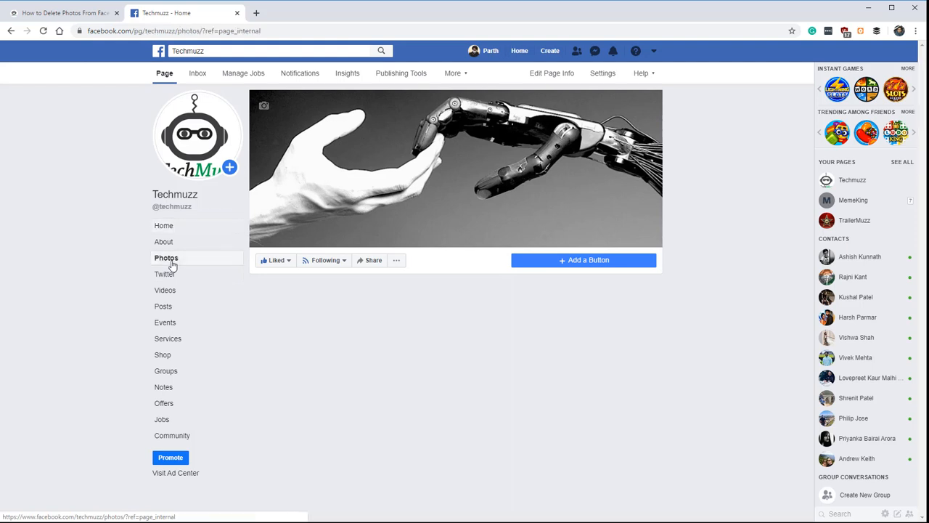
left_click(166, 259)
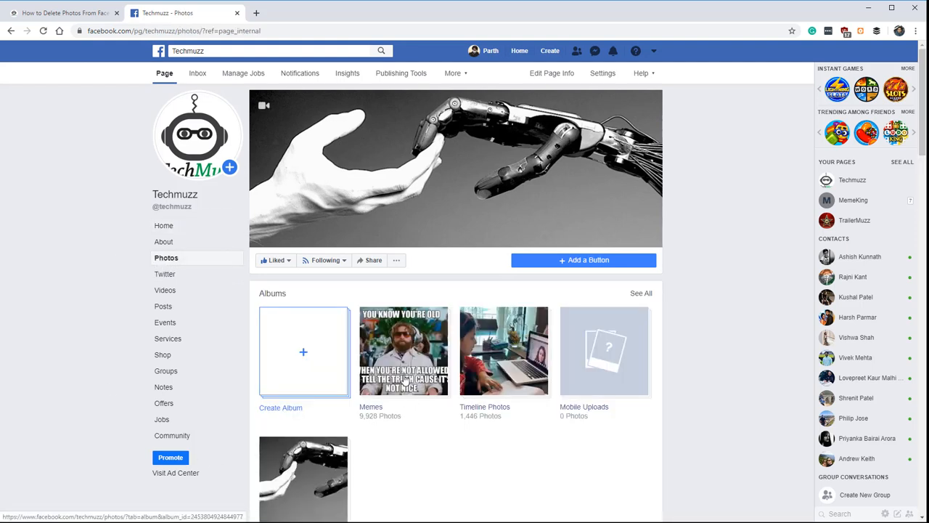
left_click(404, 350)
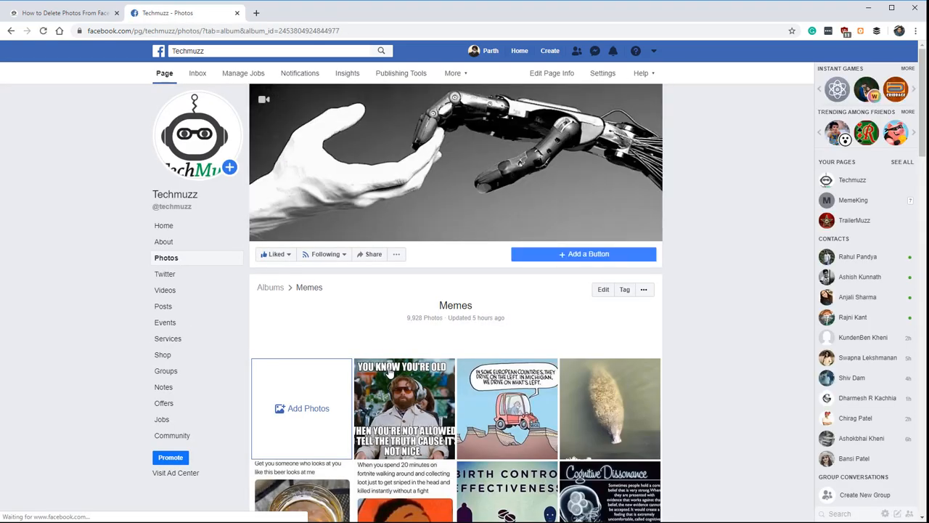
scroll("down", 3)
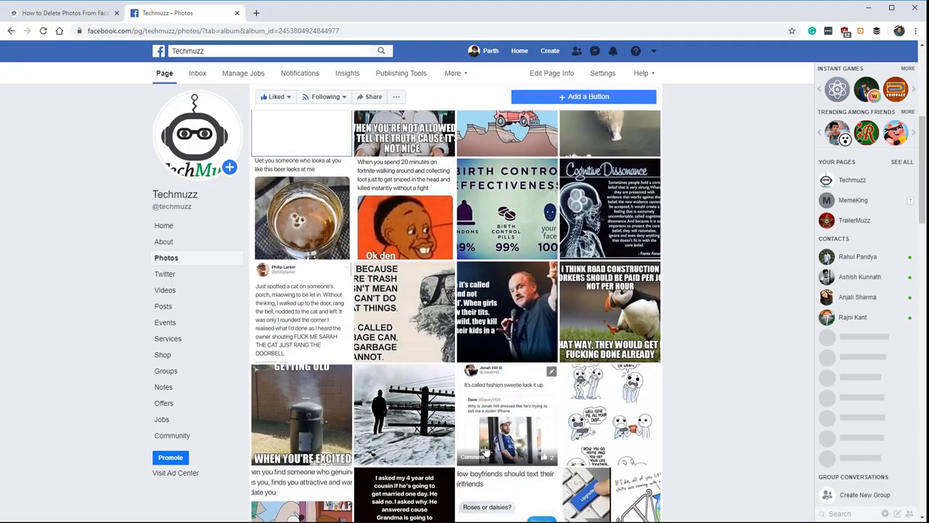
scroll("down", 3)
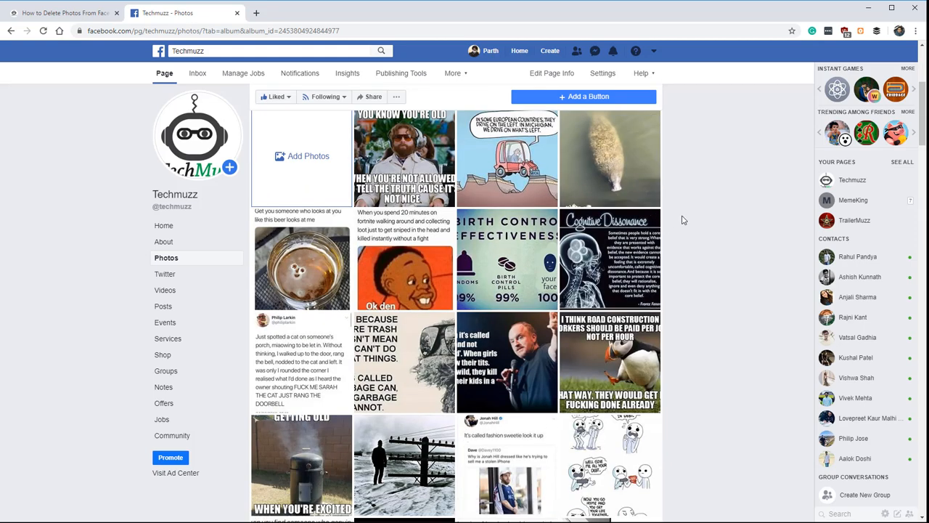
- Inspect the Memes album page and show the DevTools Console panel
right_click(682, 221)
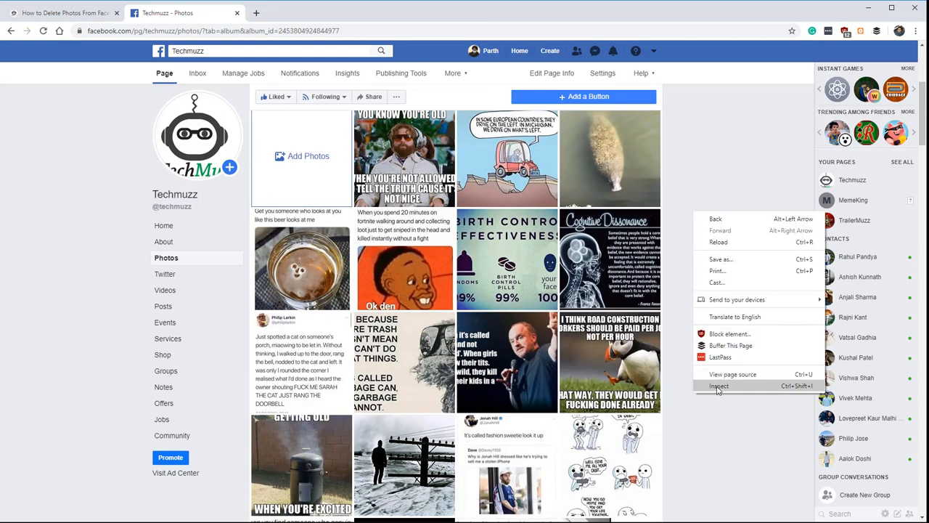
left_click(718, 386)
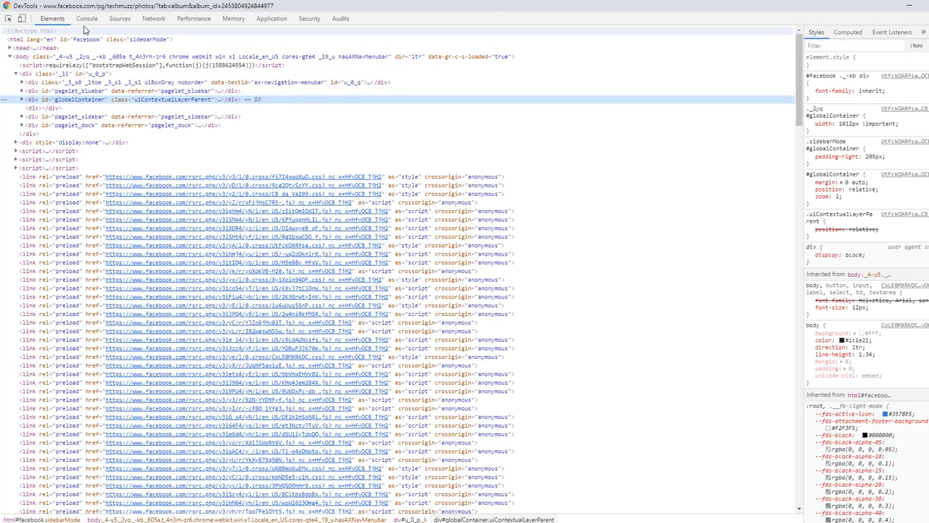
left_click(87, 18)
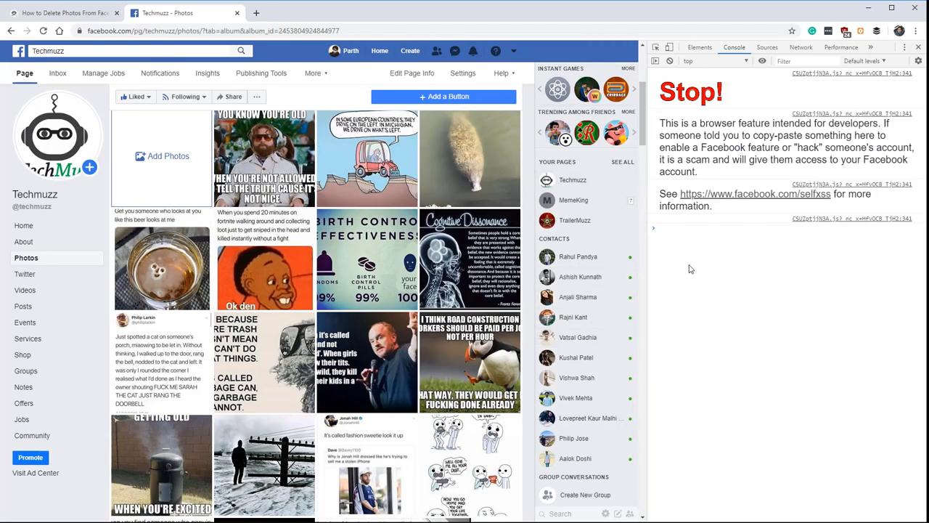
- Copy the Step 3 selection script from the TechMuzz article and run it in the Facebook console
left_click(61, 12)
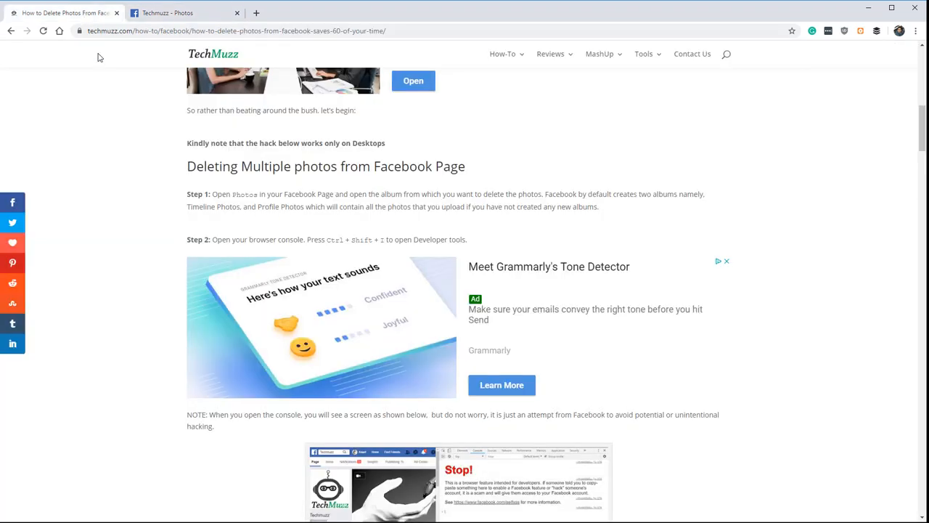
scroll("down", 3)
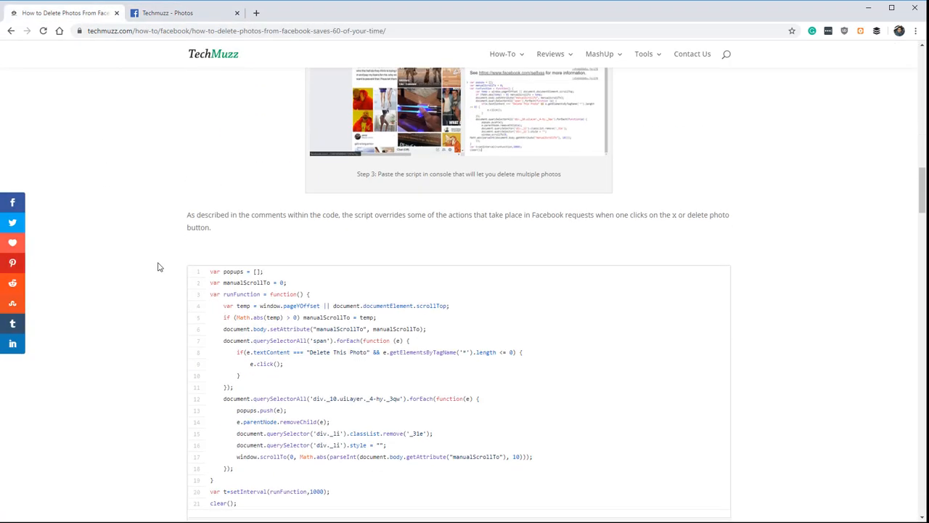
scroll("down", 3)
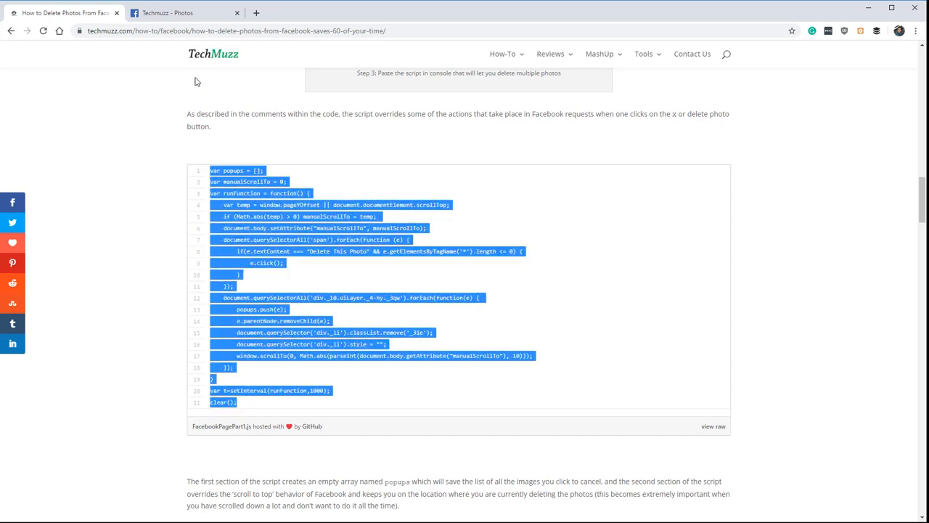
left_click(175, 11)
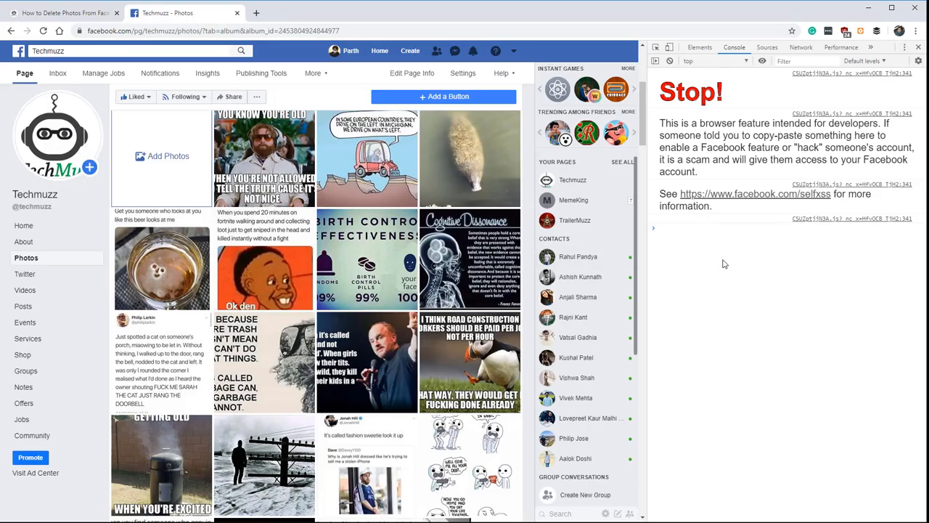
mouse_move(729, 331)
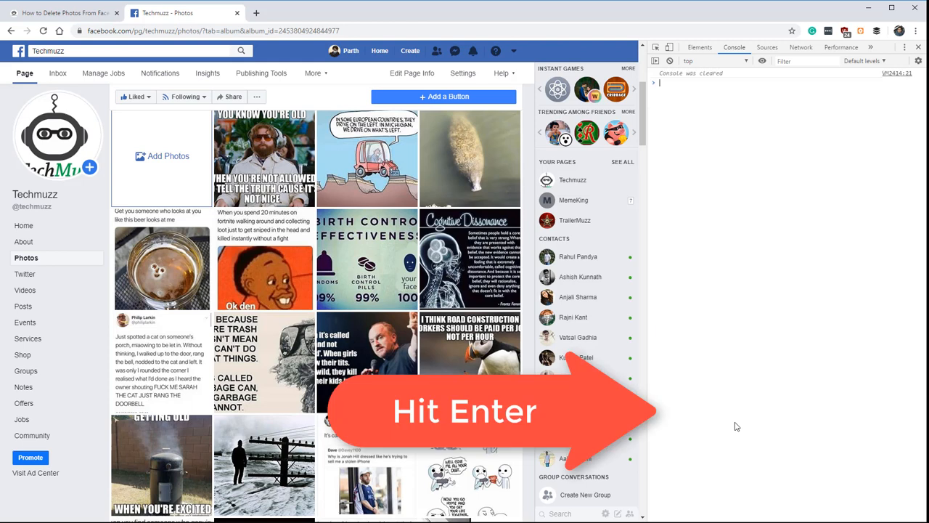
key("Return")
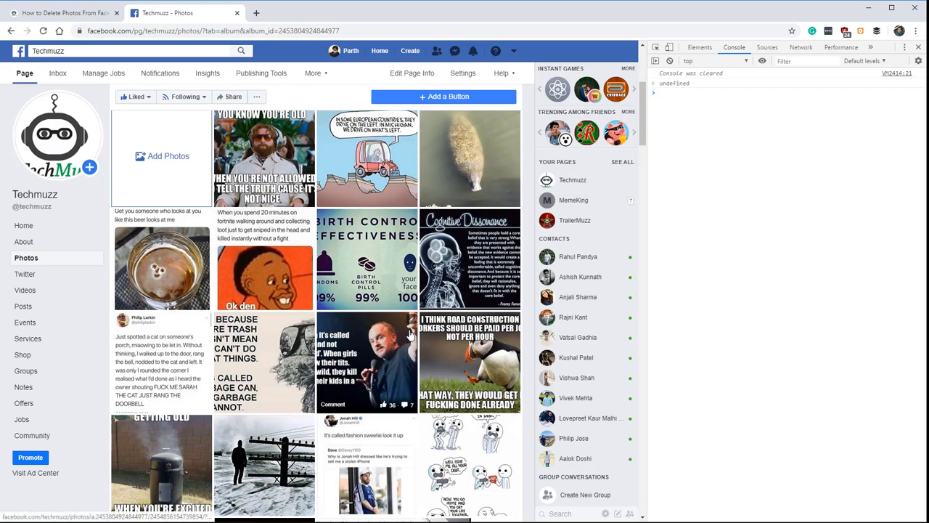
- Scroll the Memes album and mark two photos for deletion via the script
scroll("down", 3)
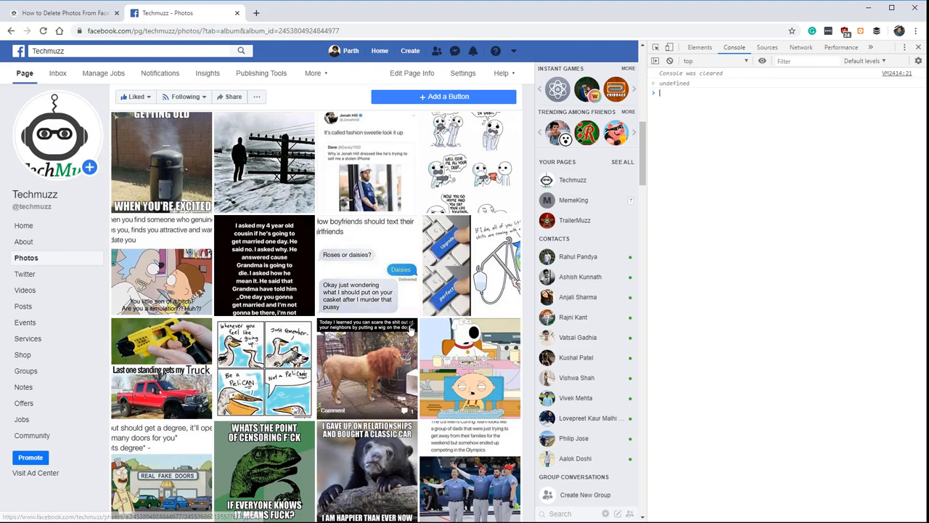
left_click(409, 328)
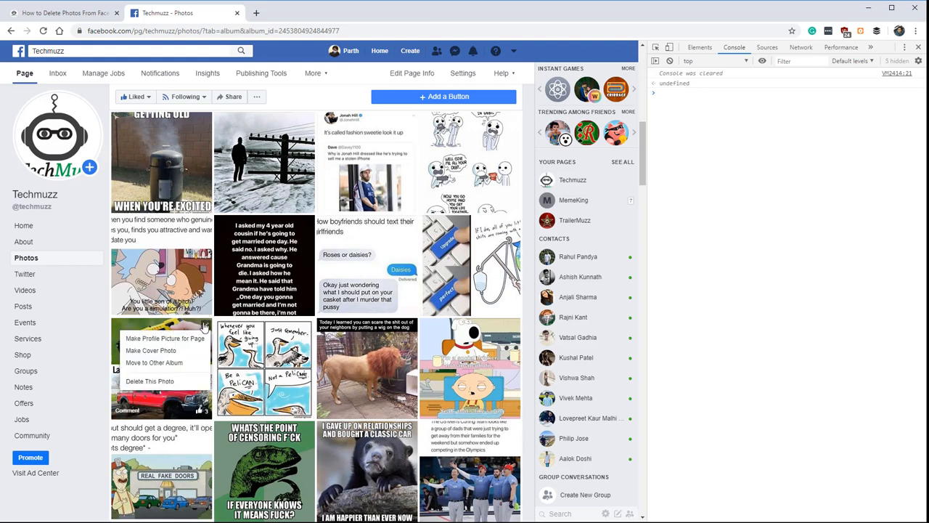
scroll("down", 3)
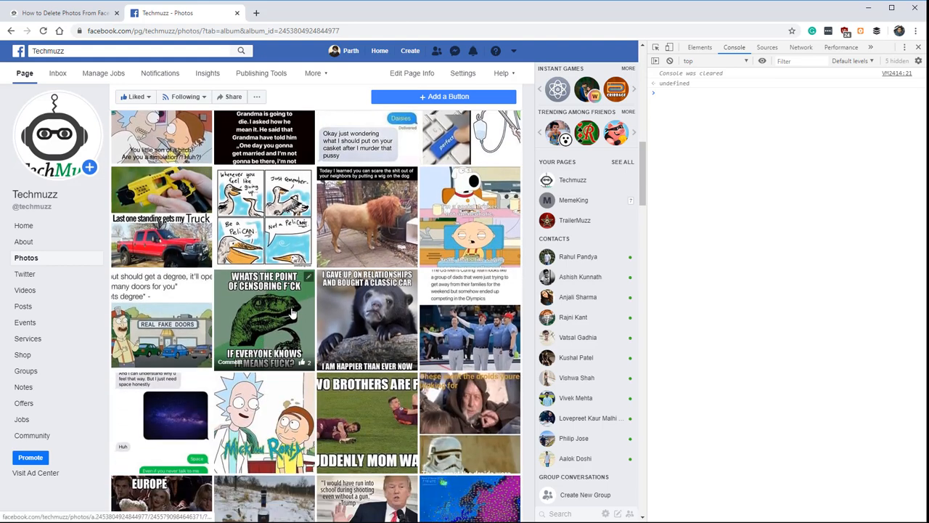
left_click(308, 276)
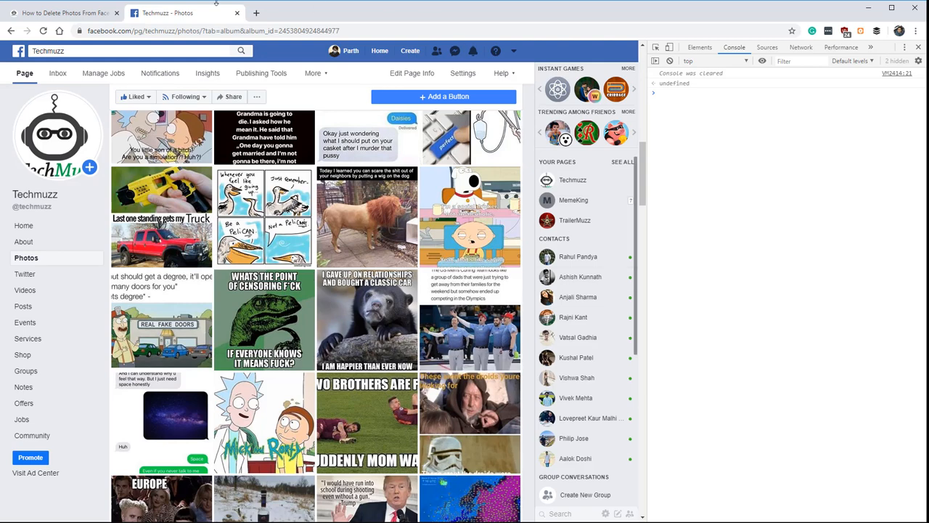
- Copy the Step 5 deletion script from the TechMuzz article and run it in the Facebook console
left_click(61, 13)
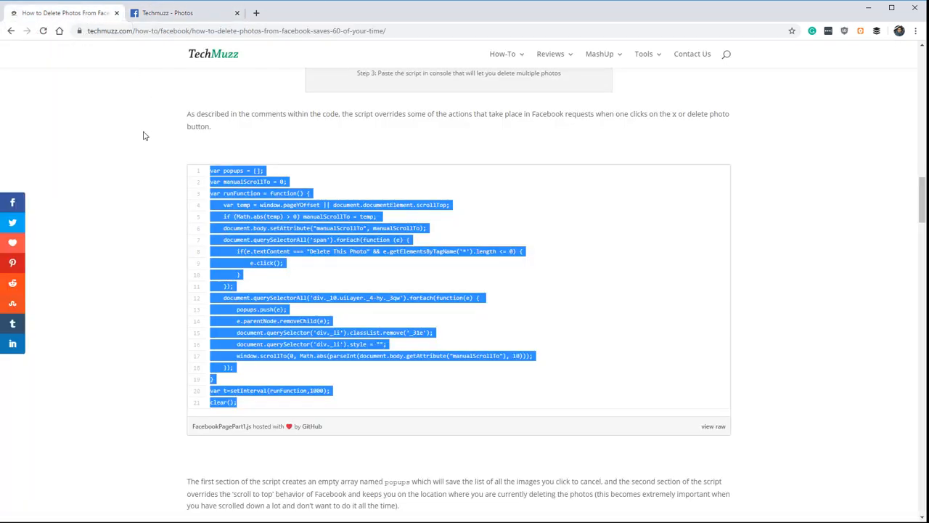
scroll("down", 3)
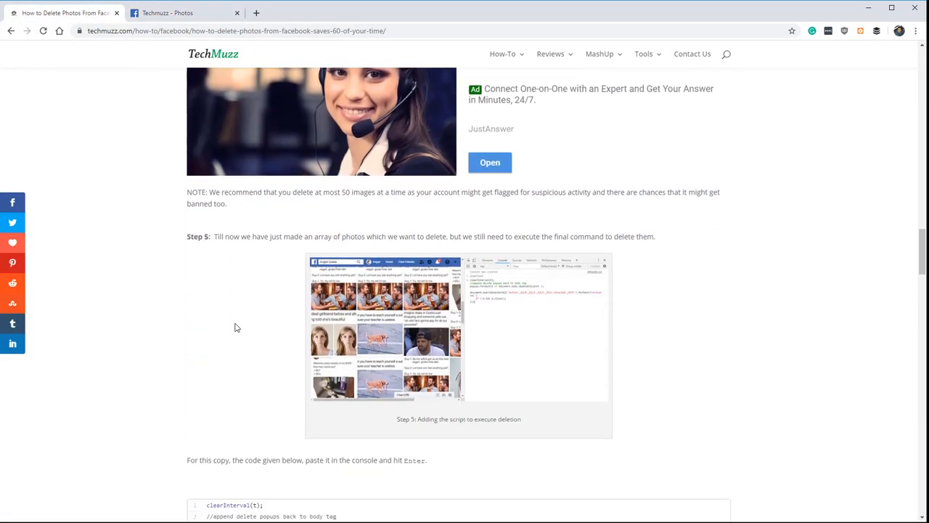
scroll("down", 3)
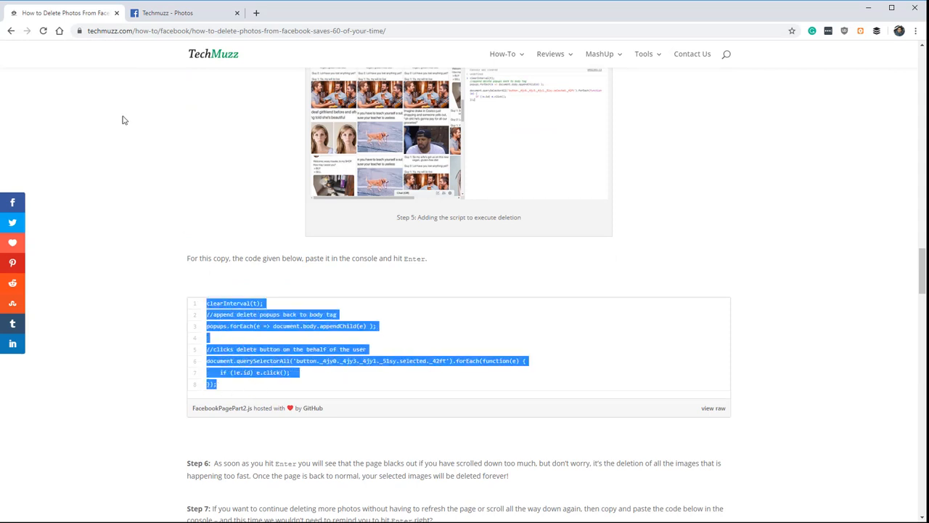
left_click(185, 13)
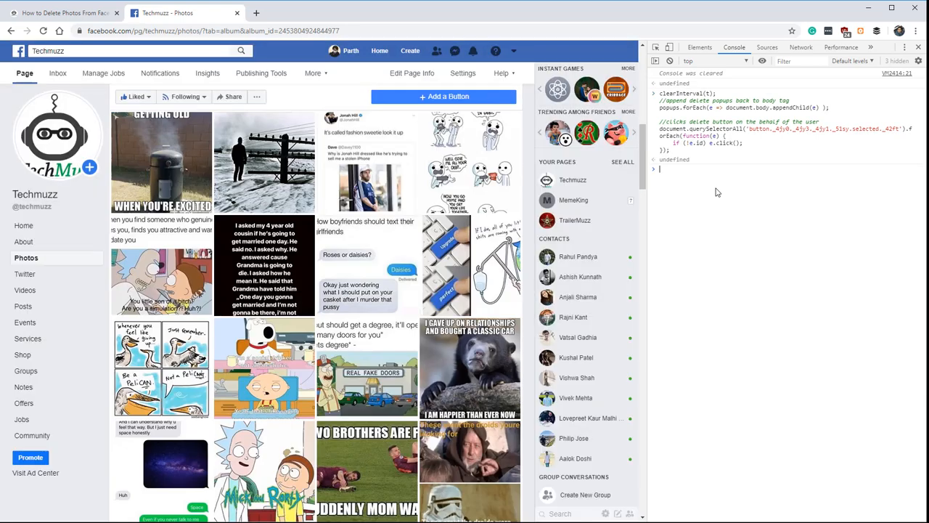
mouse_move(219, 229)
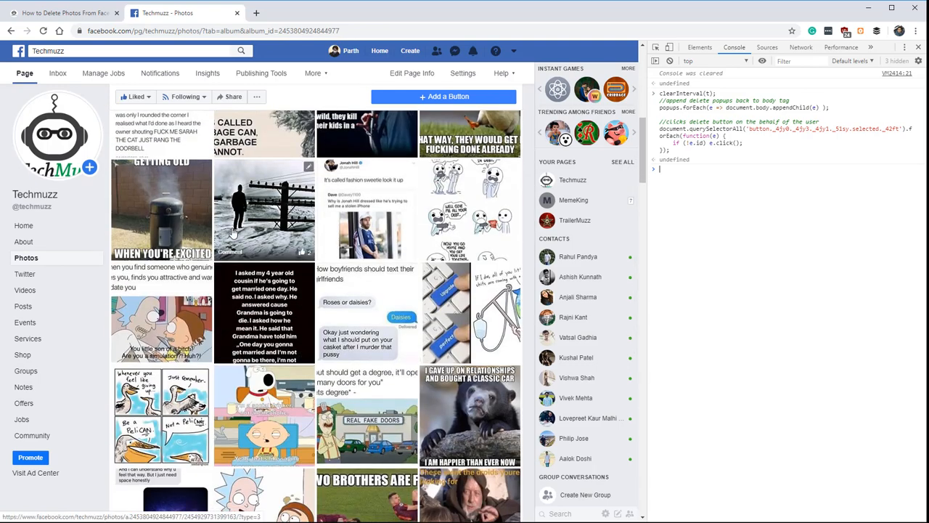
- Scroll through the Memes album to review the result, now listing 9,928 photos
scroll("down", 3)
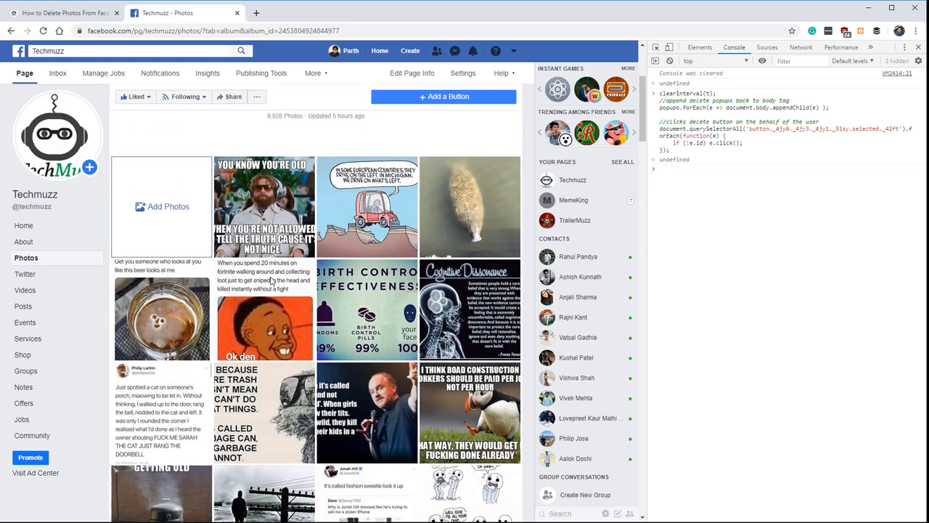
scroll("down", 3)
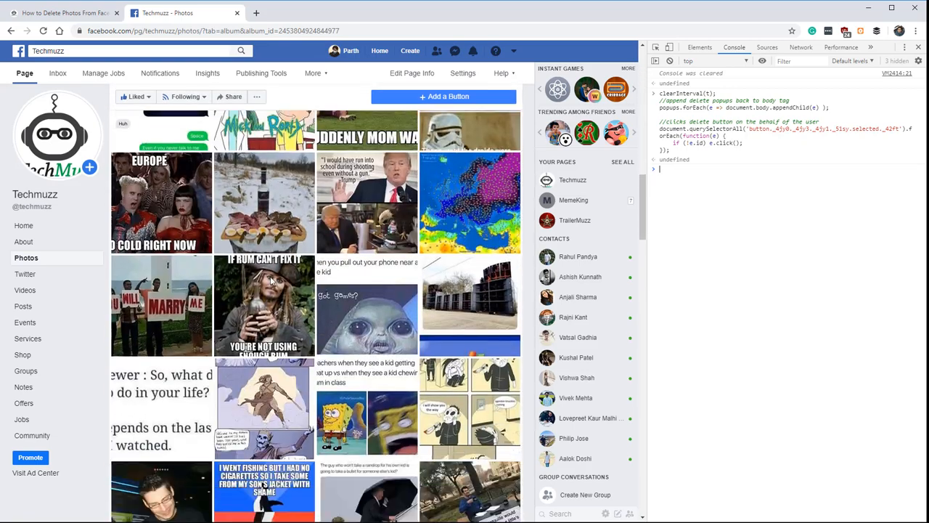
scroll("down", 3)
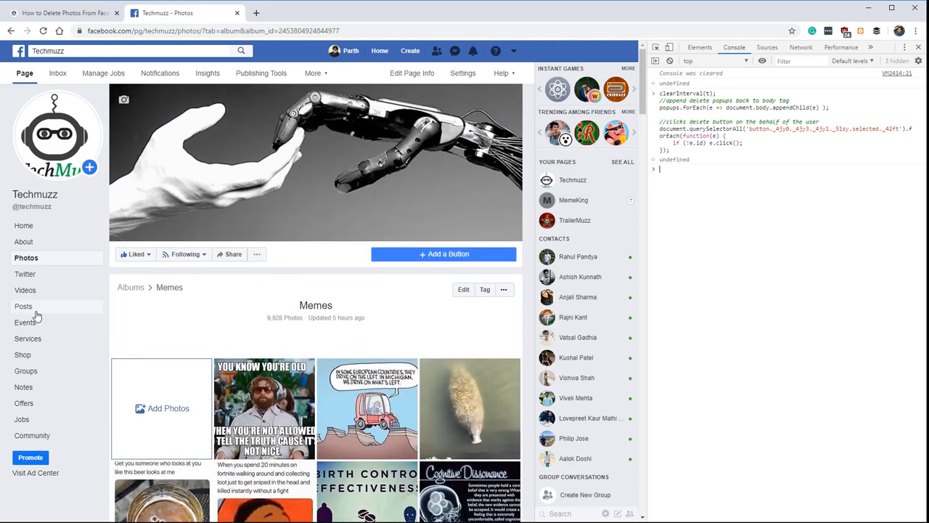
- Reload the Memes album and scroll through its photos to confirm the deleted ones are gone
left_click(130, 288)
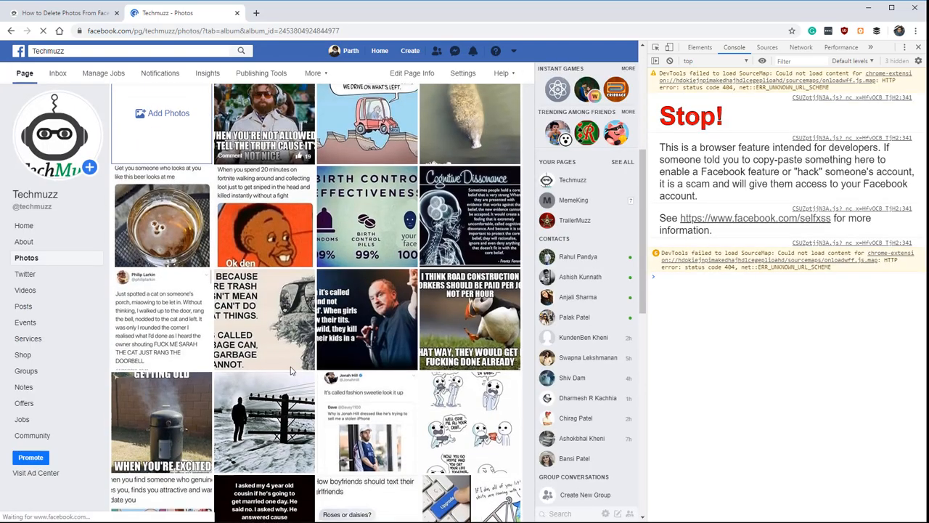
scroll("down", 3)
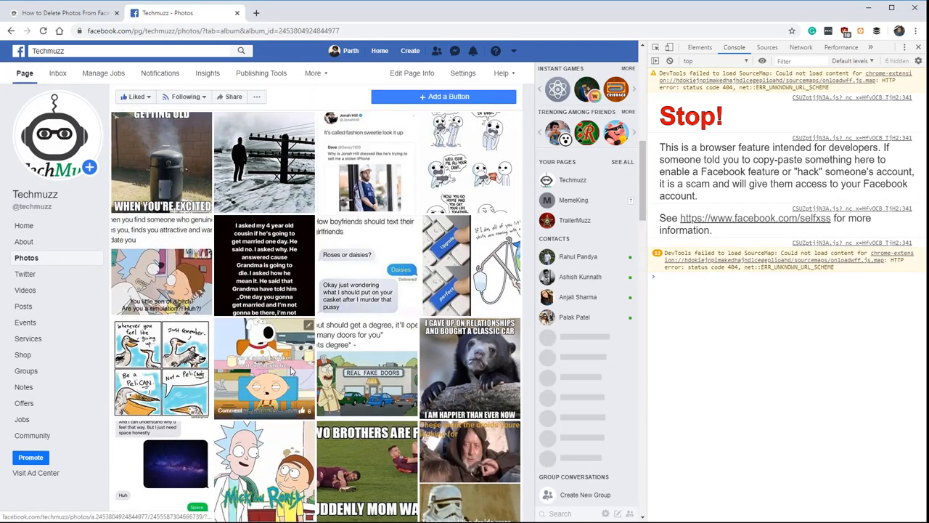
scroll("down", 3)
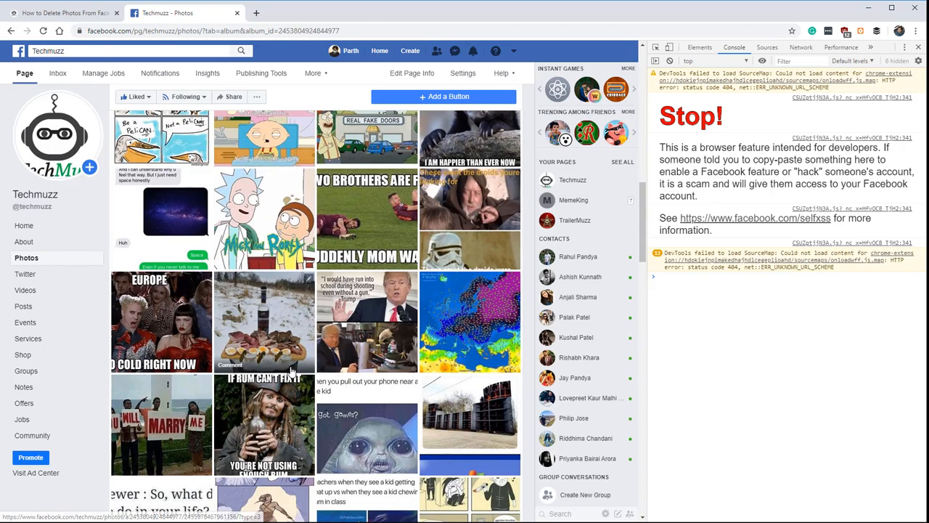
scroll("down", 3)
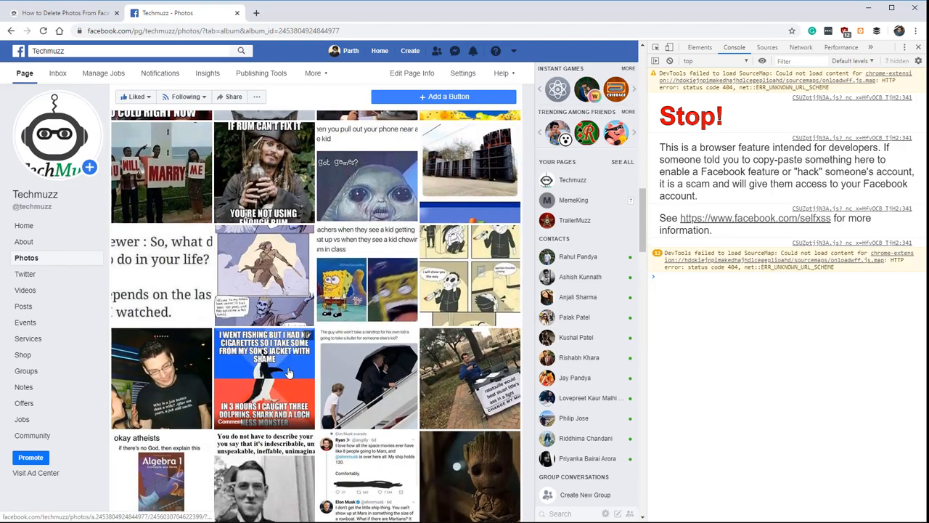